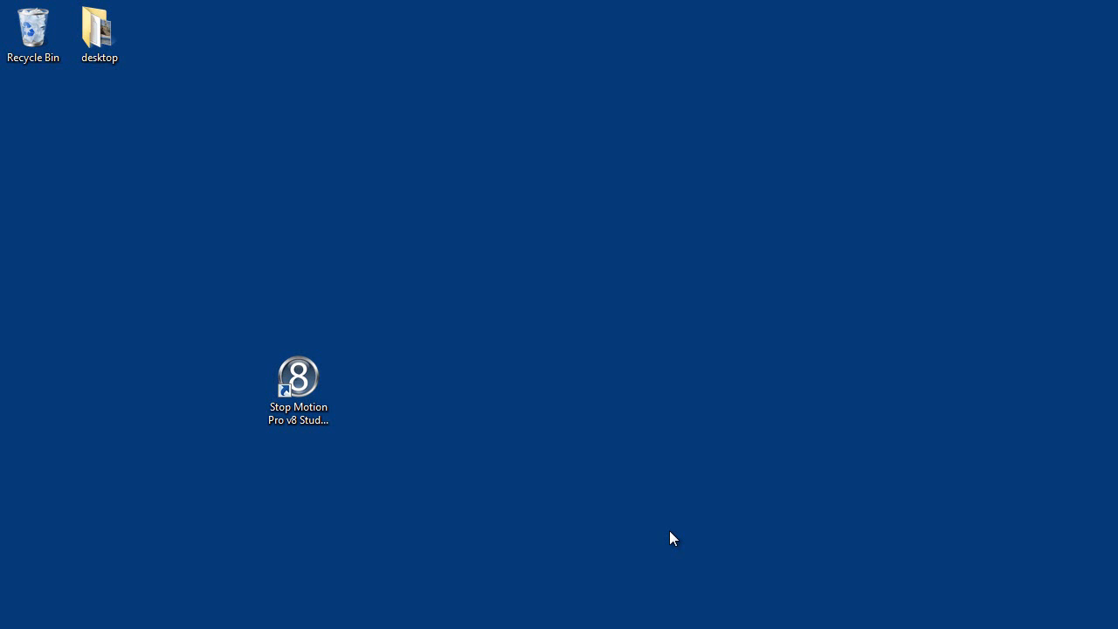
Step: Launch Stop Motion Pro v8 Studio from its desktop shortcut
click(298, 377)
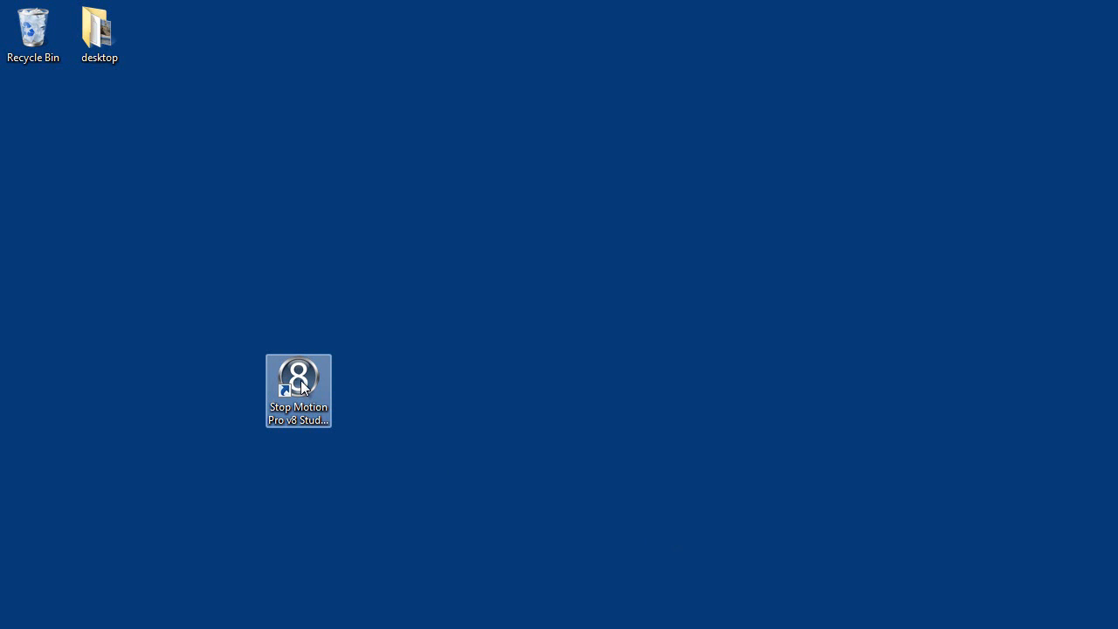
double_click(298, 390)
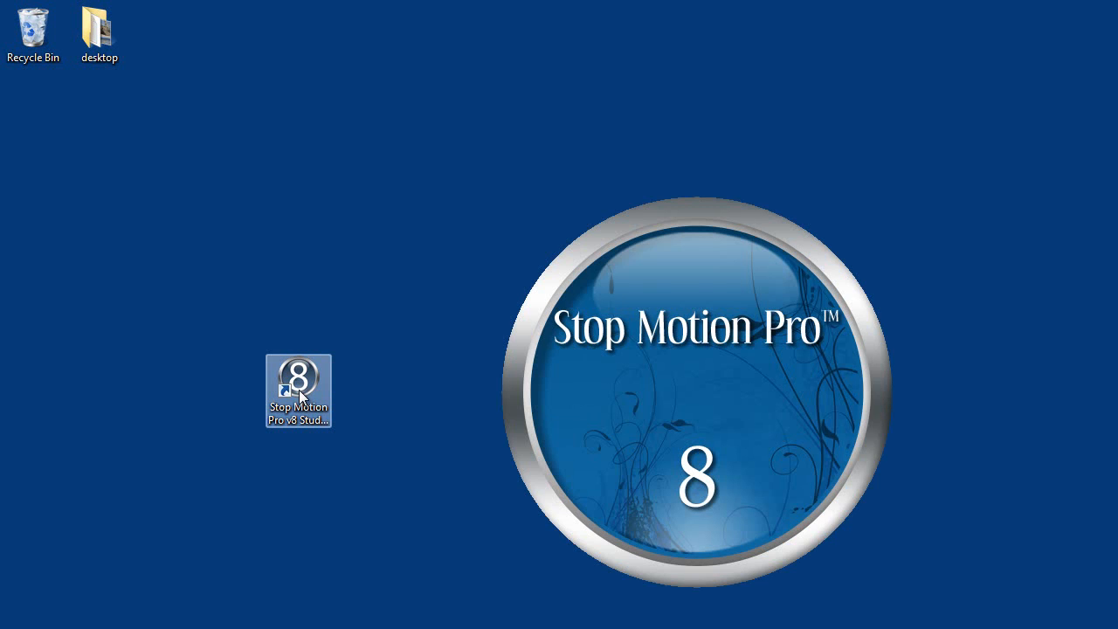
Step: Create a new production named 'v8' with a shot named 'demo6'
double_click(298, 384)
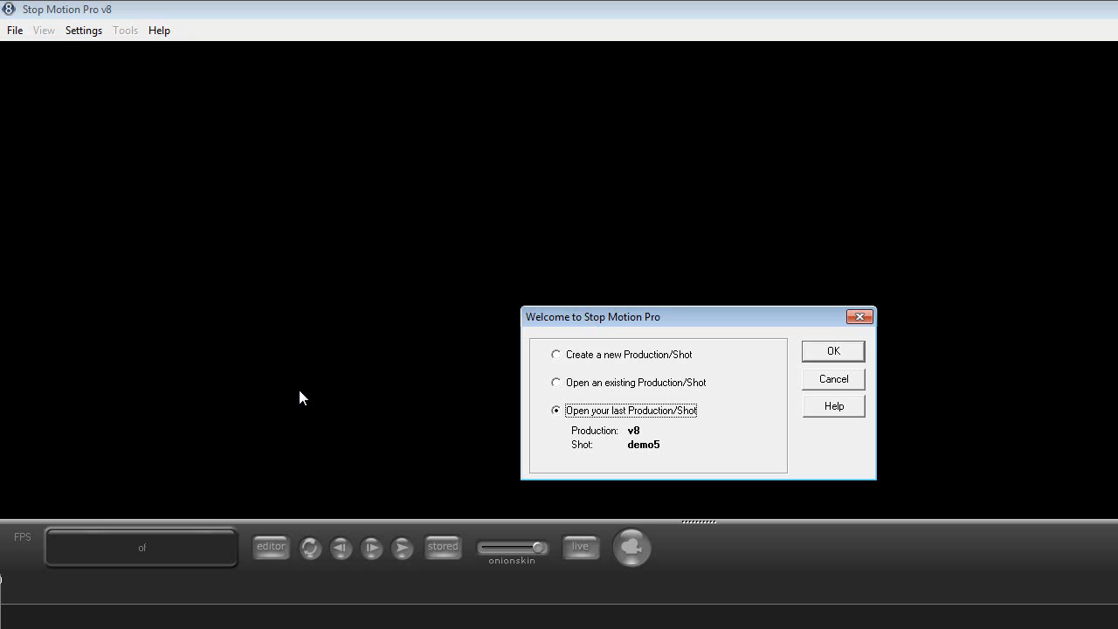
mouse_move(565, 362)
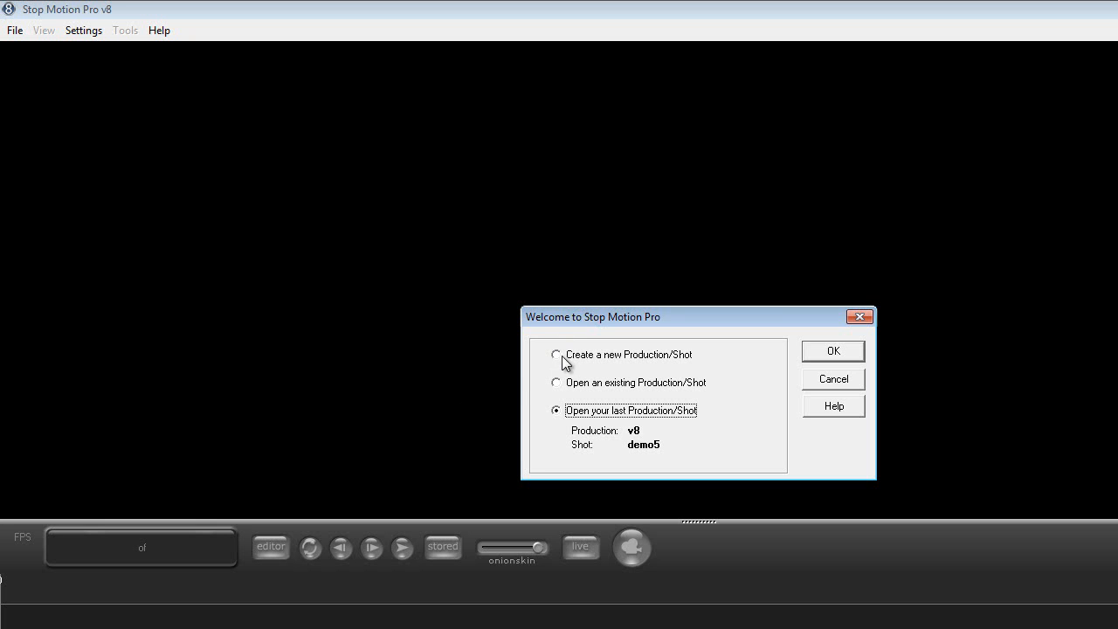
click(555, 355)
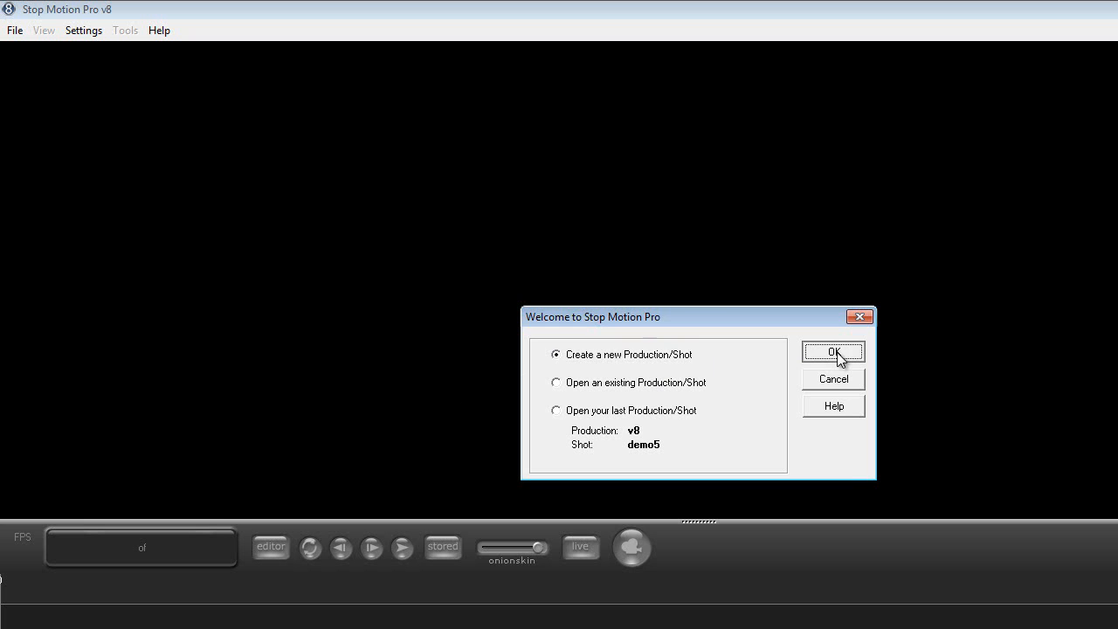
click(833, 352)
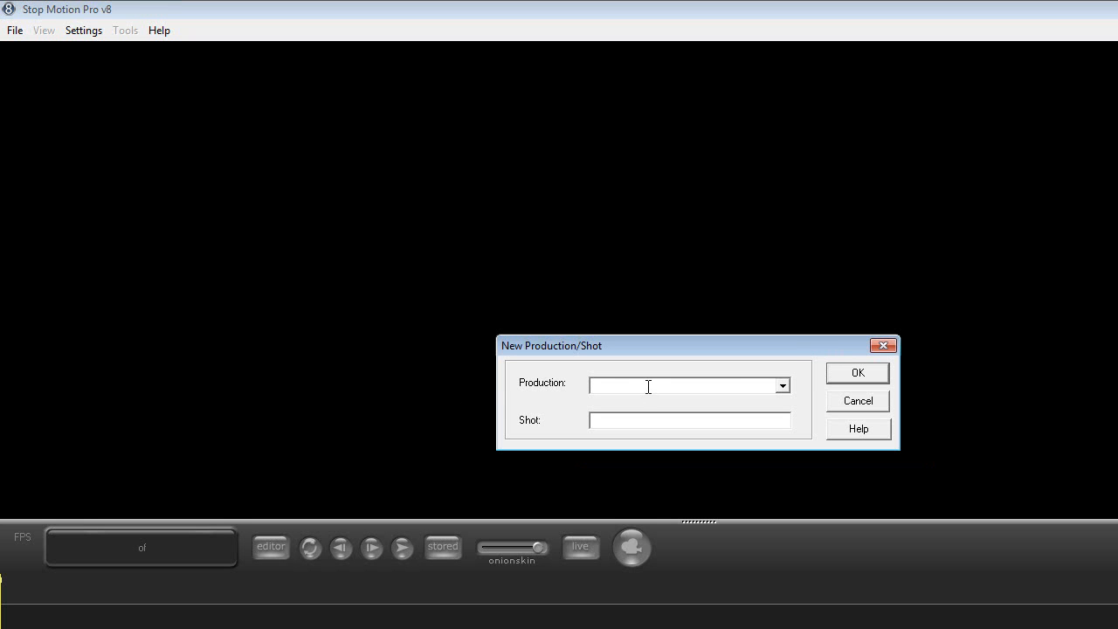
text(v8)
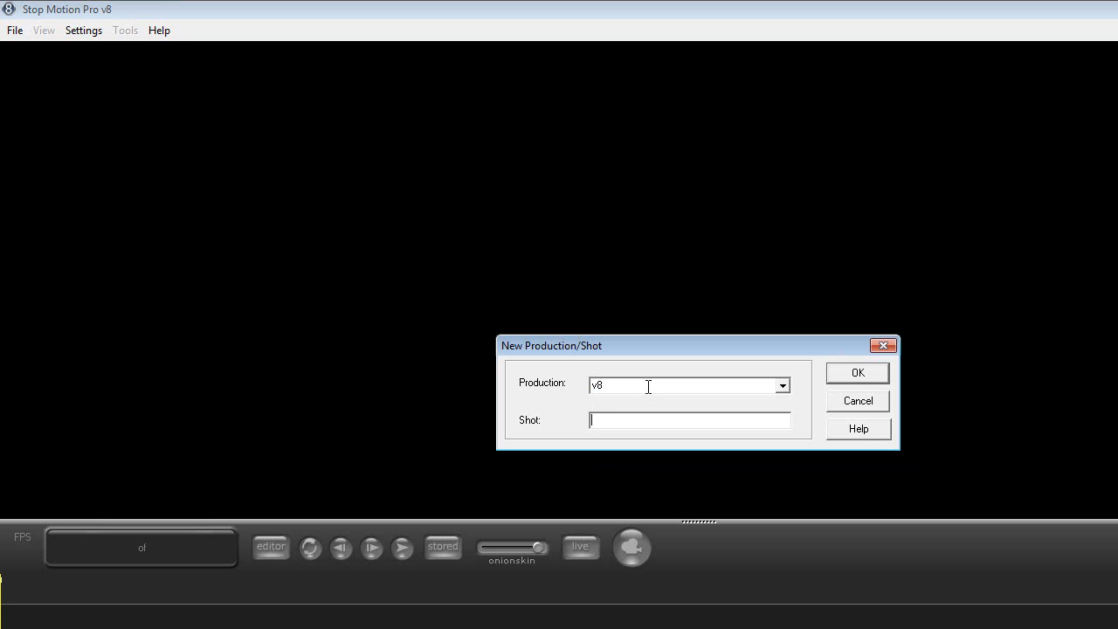
text(demo6)
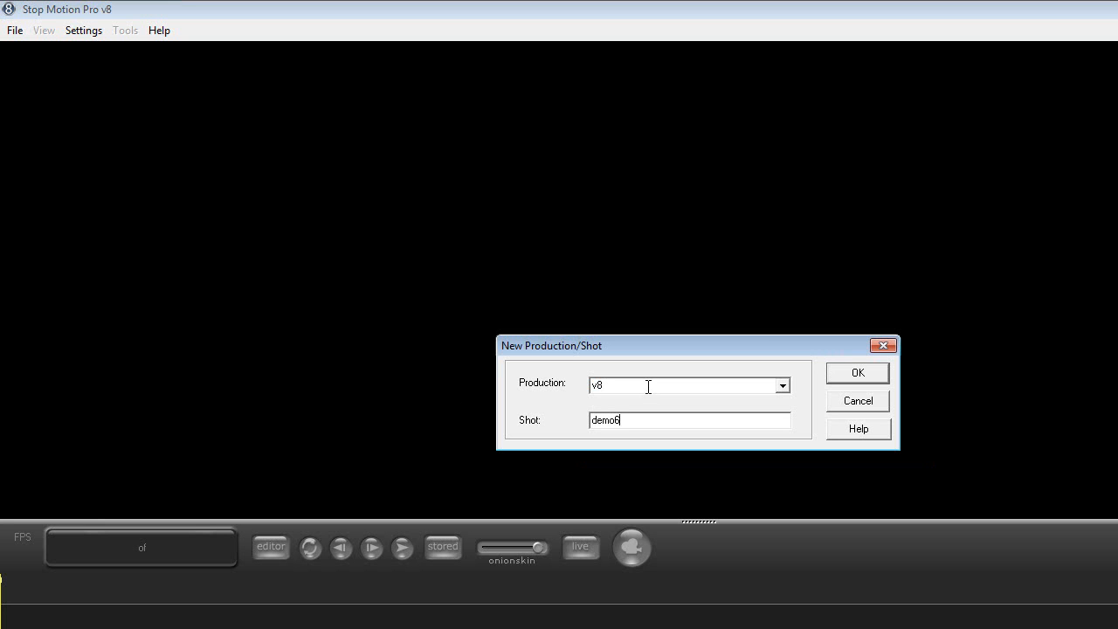
click(857, 373)
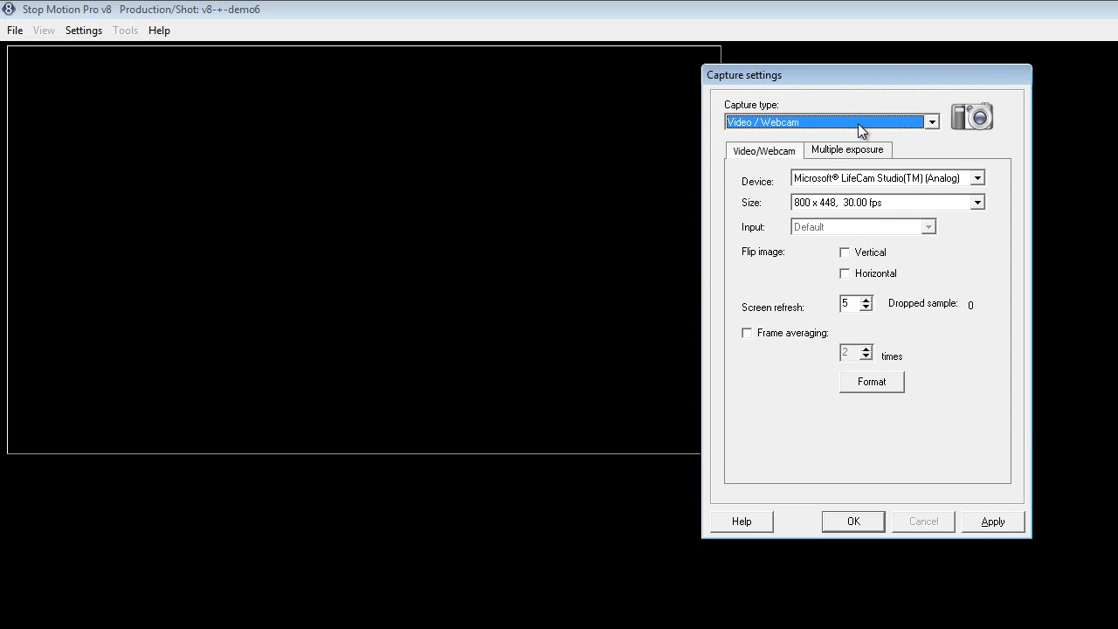
mouse_move(861, 130)
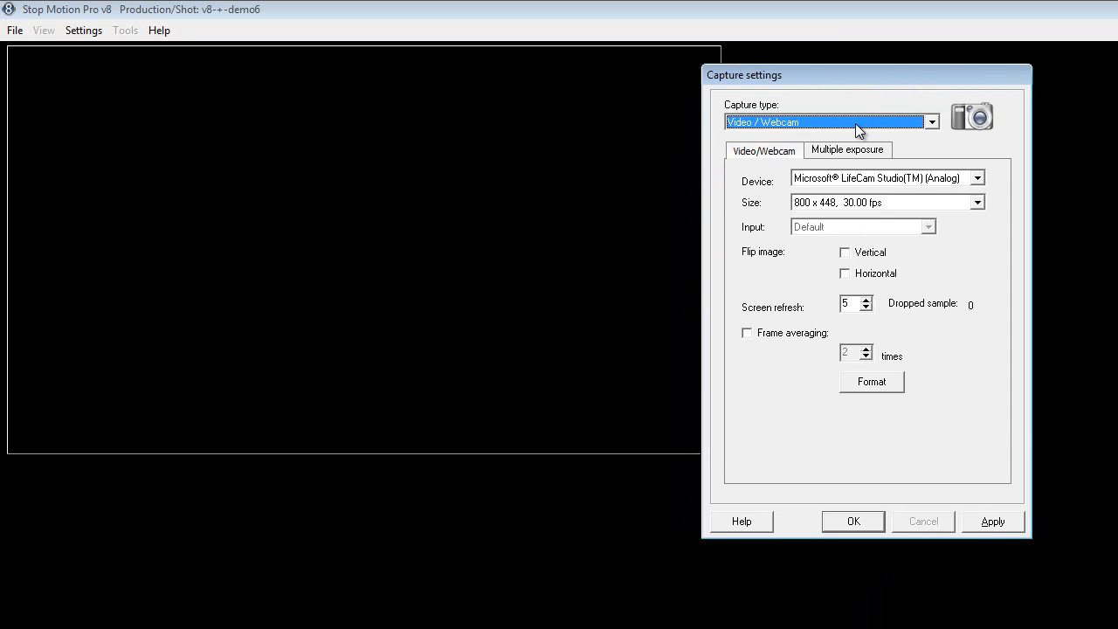
Step: Set capture to Video / Webcam, LifeCam Studio device, 800 x 448 at 30 fps
click(930, 121)
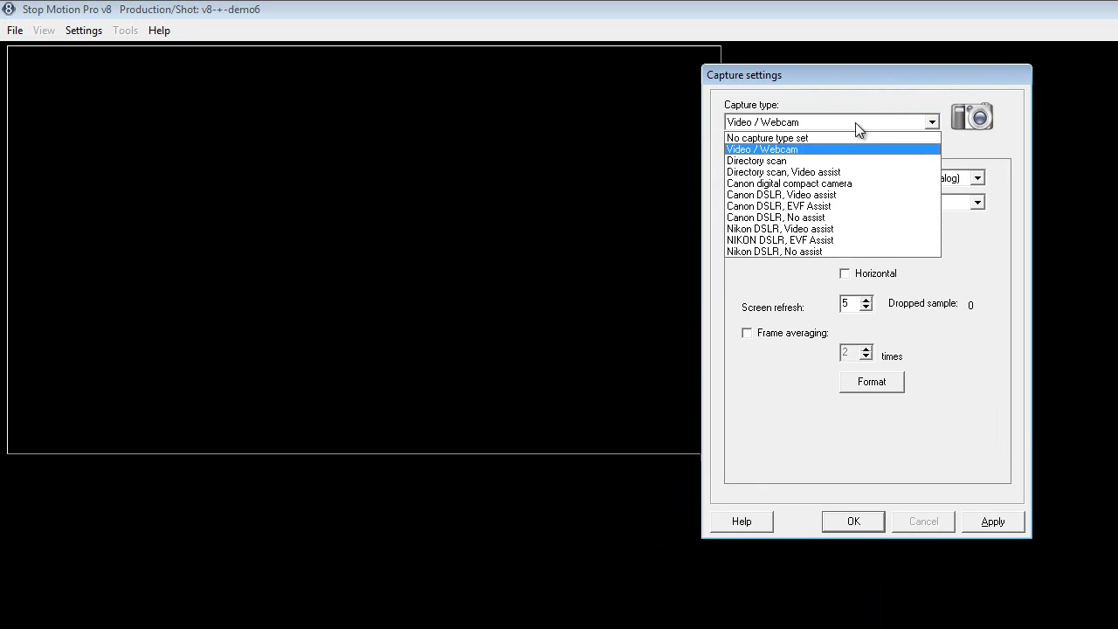
mouse_move(808, 183)
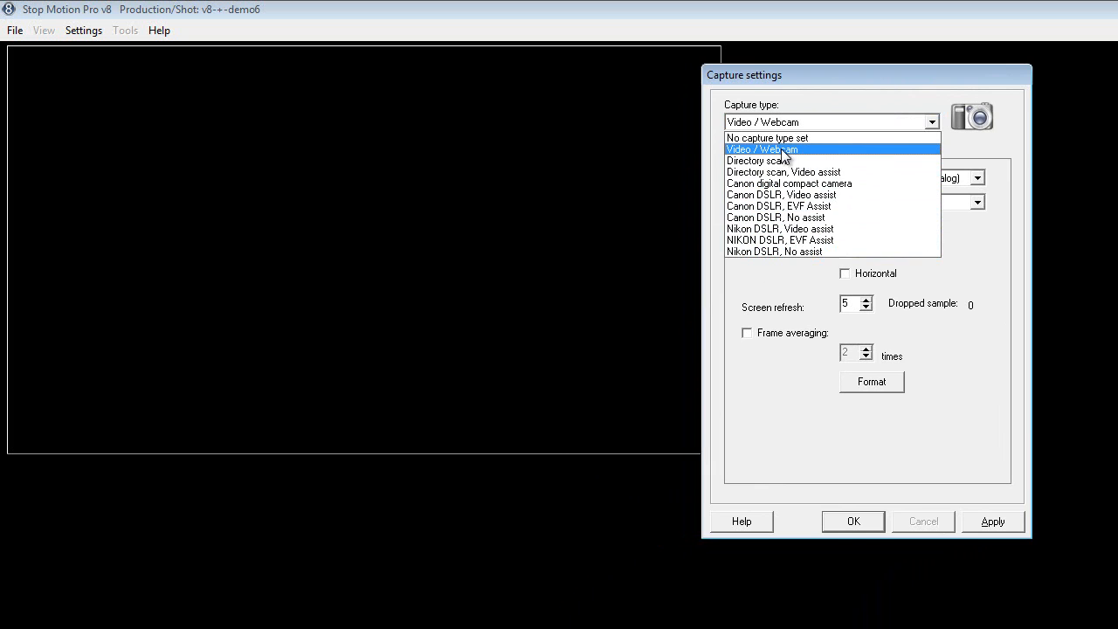
mouse_move(776, 158)
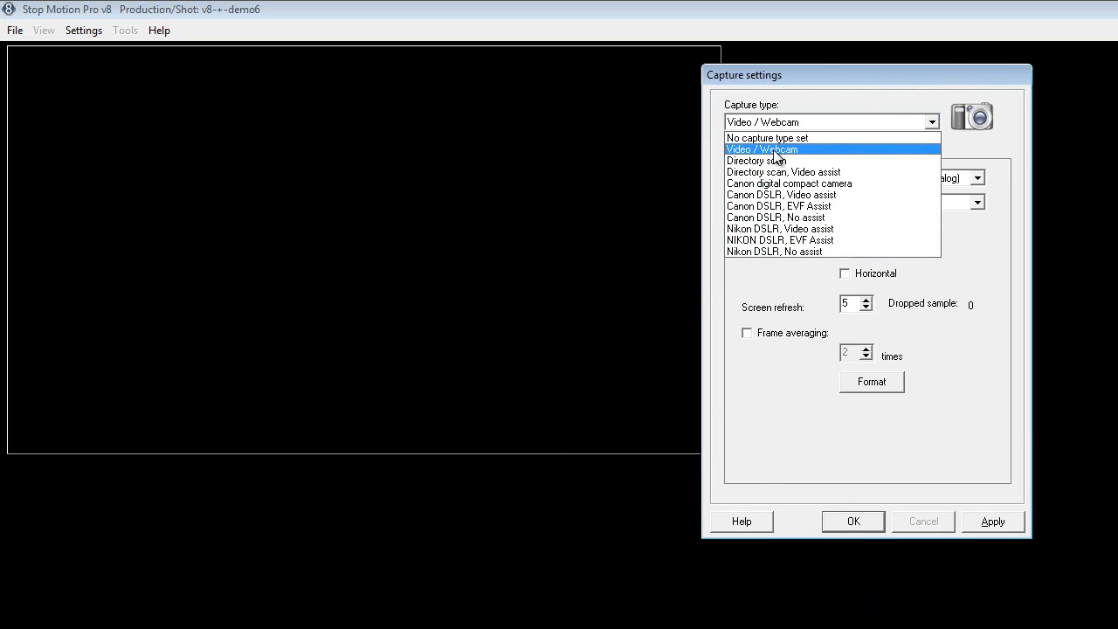
click(761, 150)
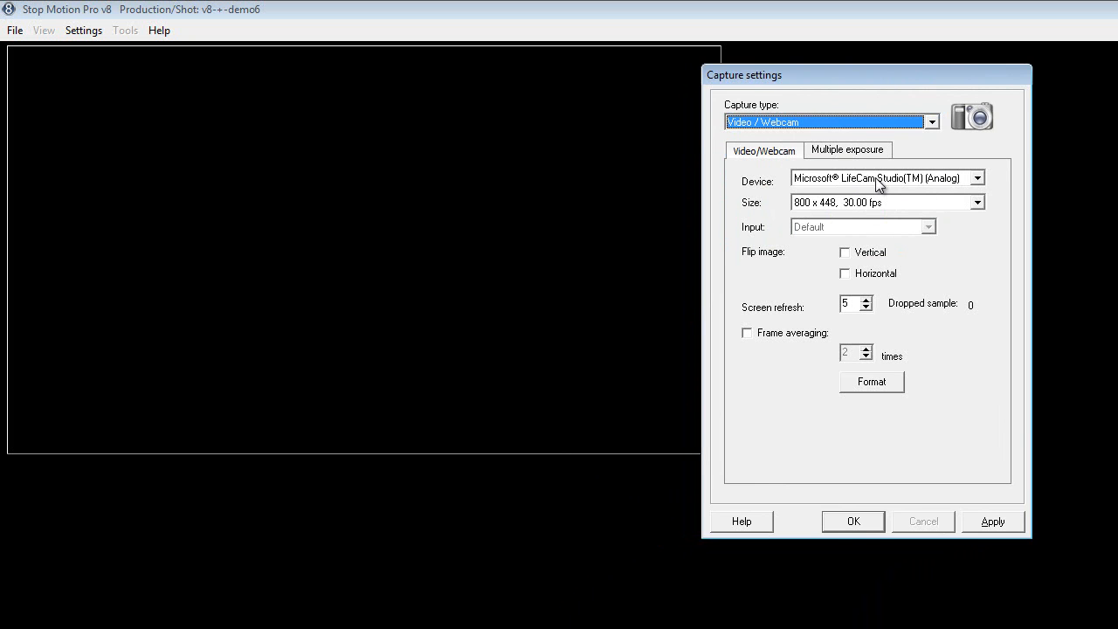
click(976, 178)
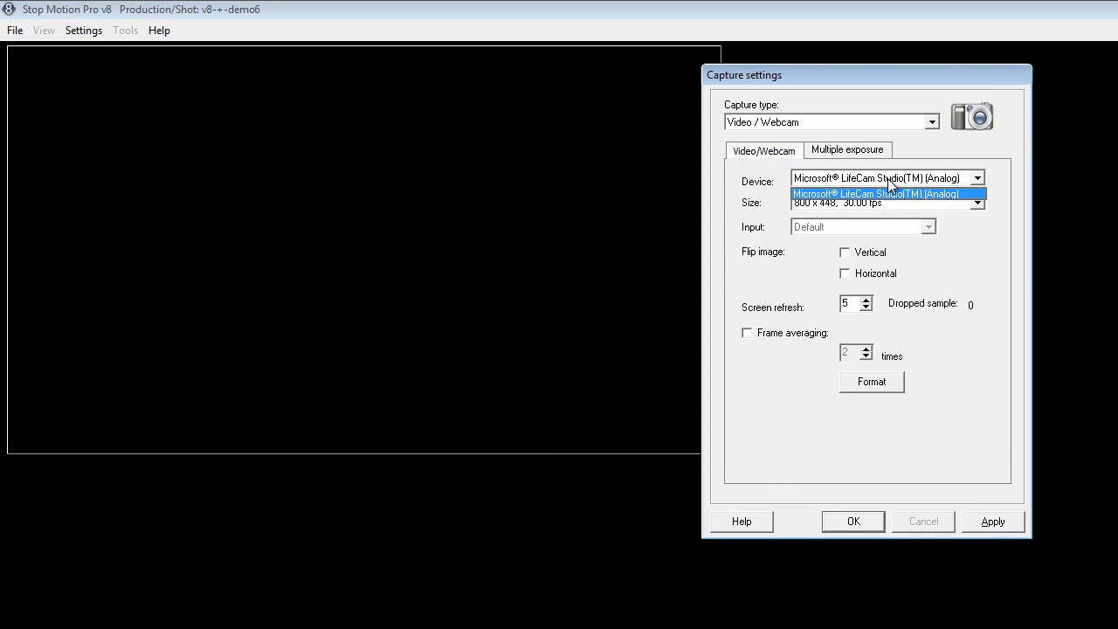
click(884, 193)
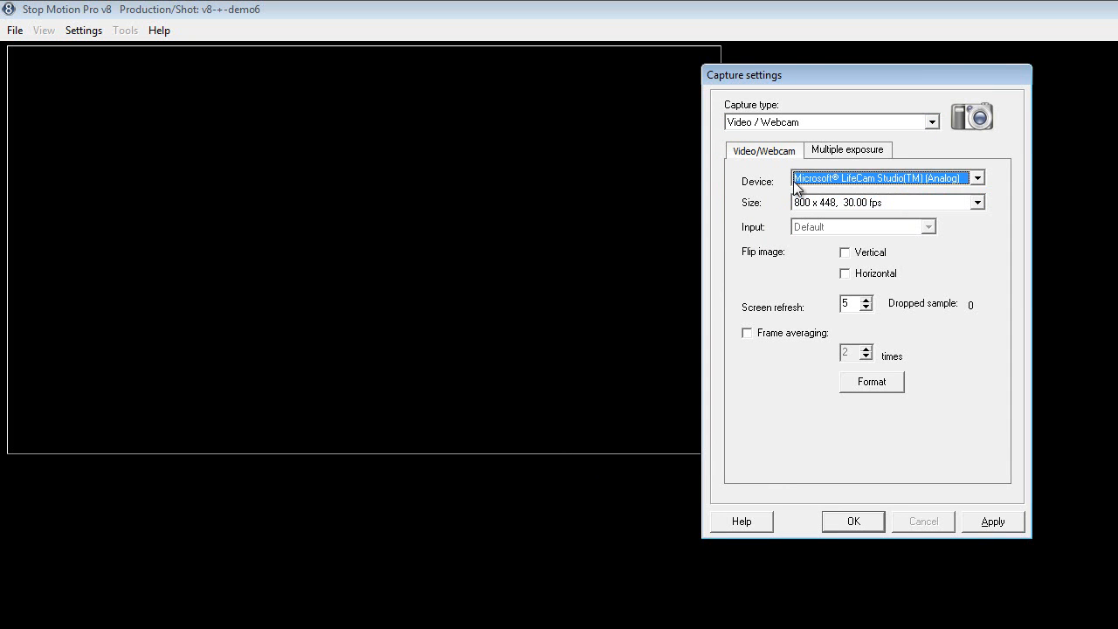
click(978, 202)
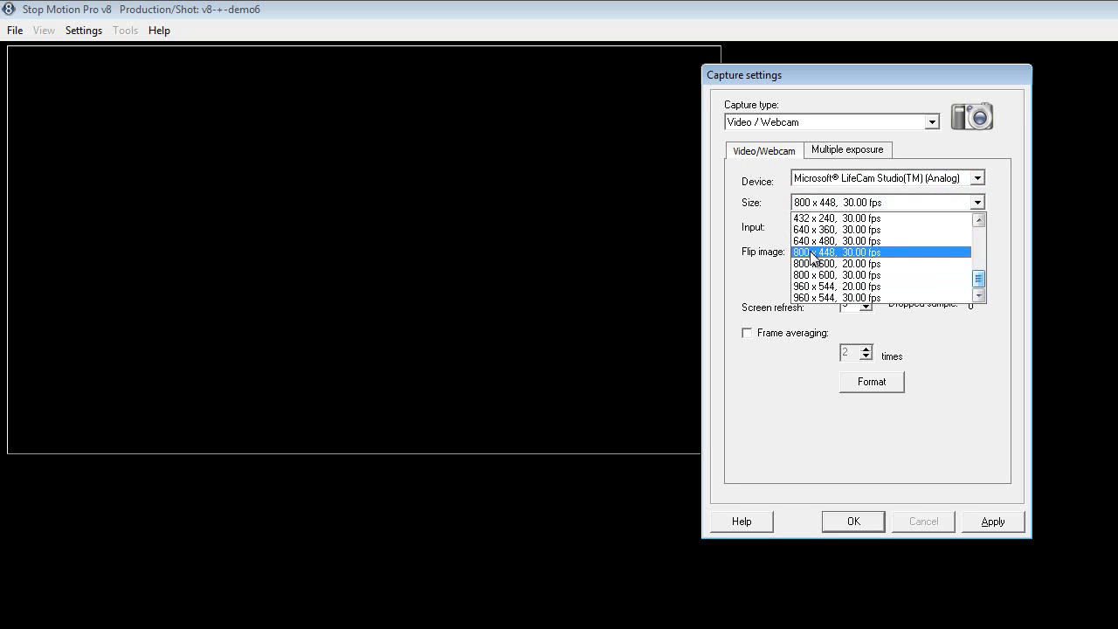
mouse_move(821, 261)
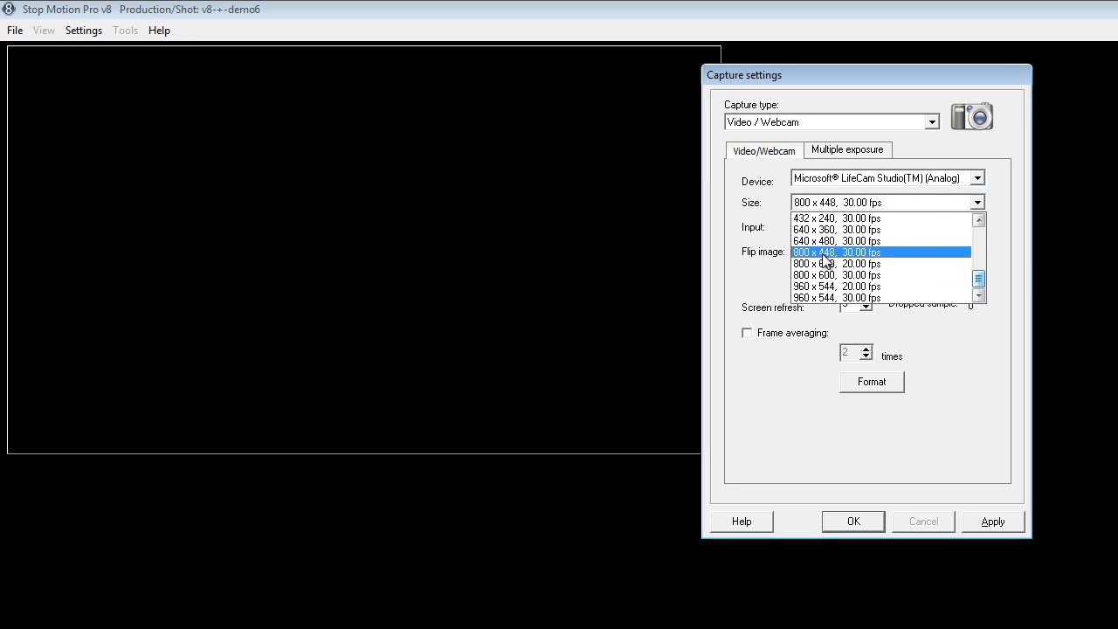
click(834, 252)
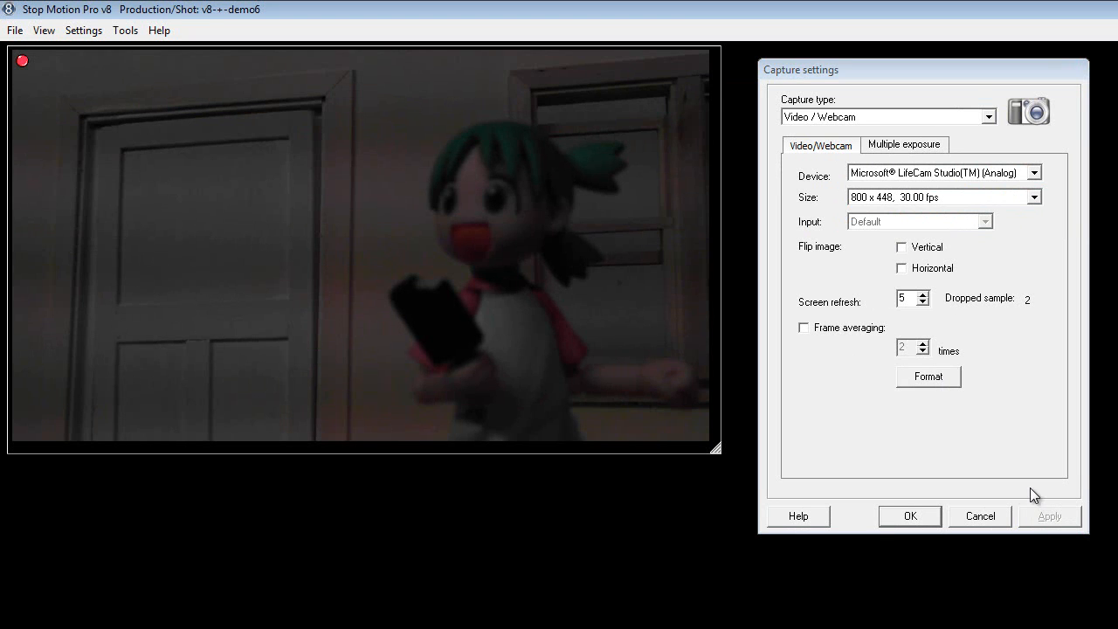
mouse_move(734, 301)
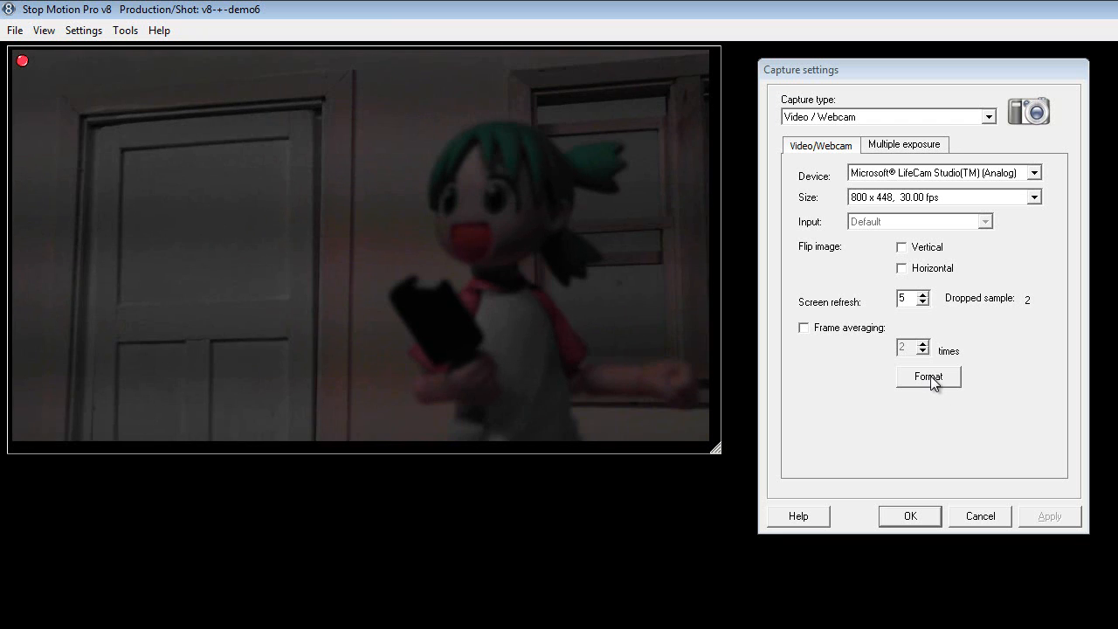
Step: Turn off automatic white balance and automatic exposure in the webcam properties
click(928, 377)
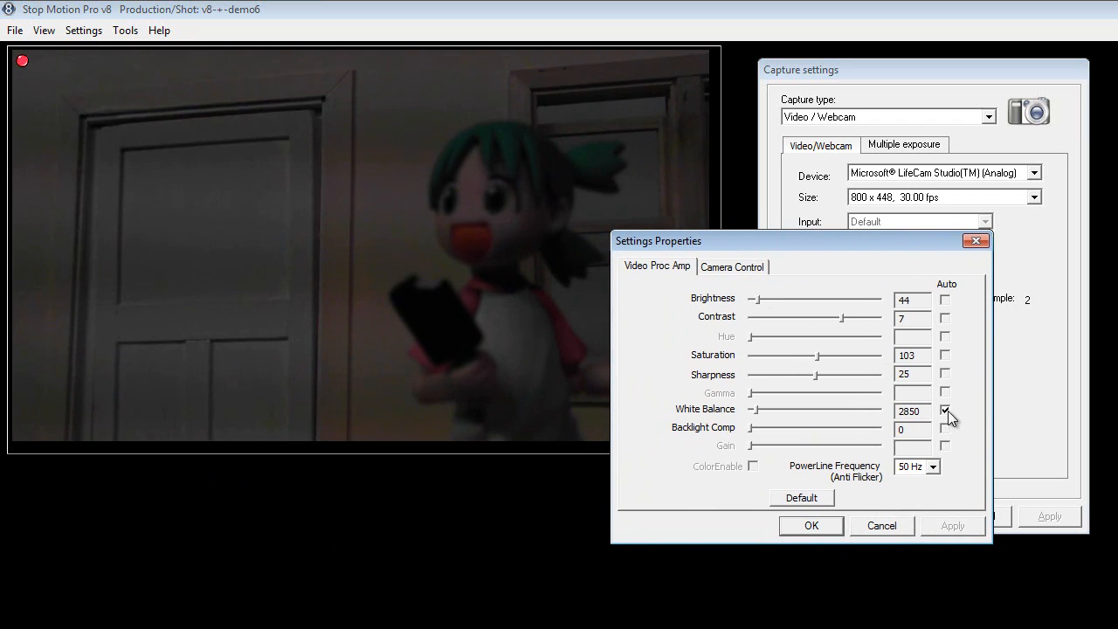
click(944, 411)
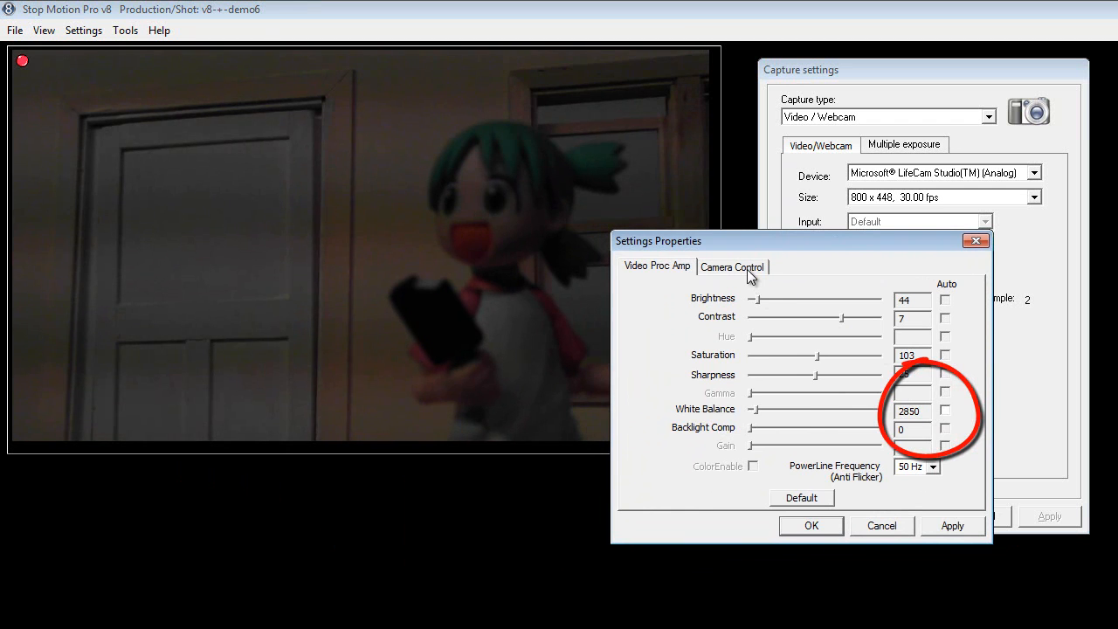
click(732, 267)
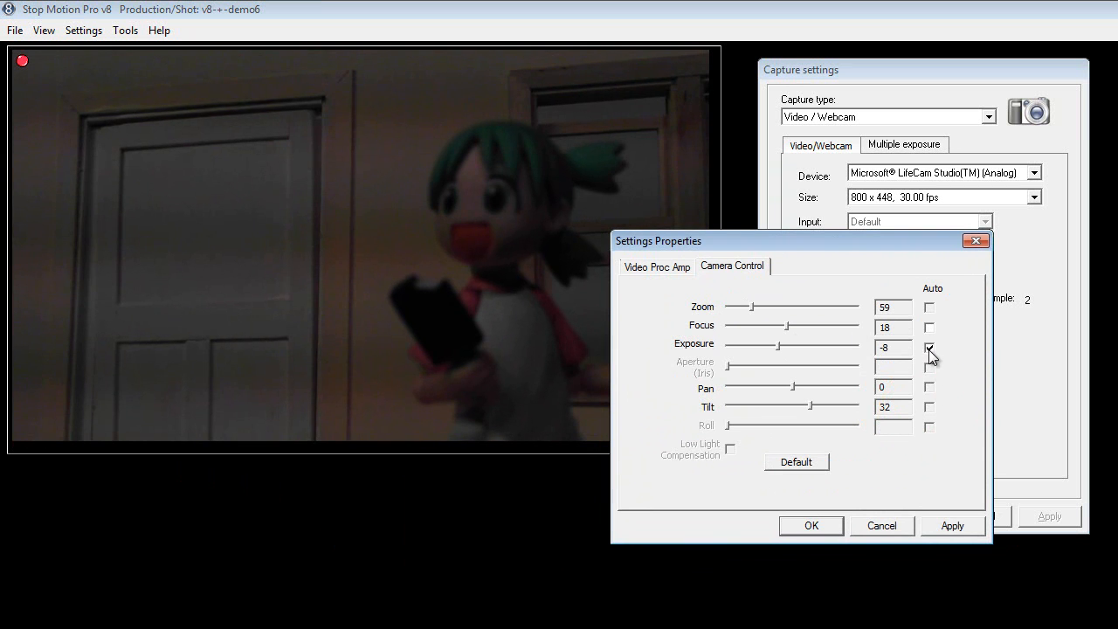
click(929, 347)
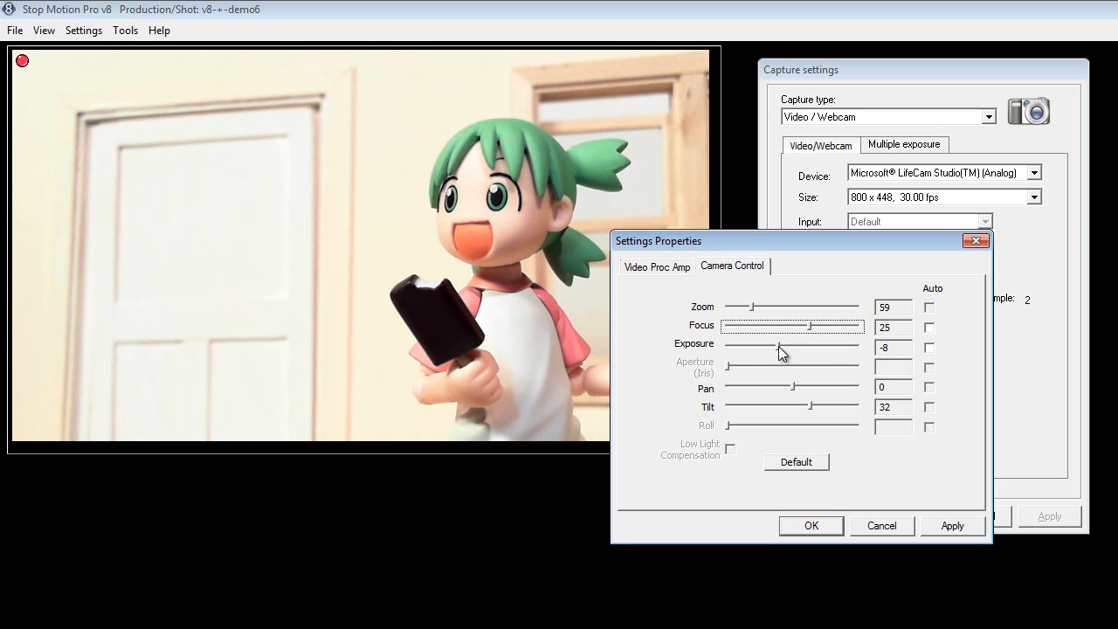
mouse_move(810, 332)
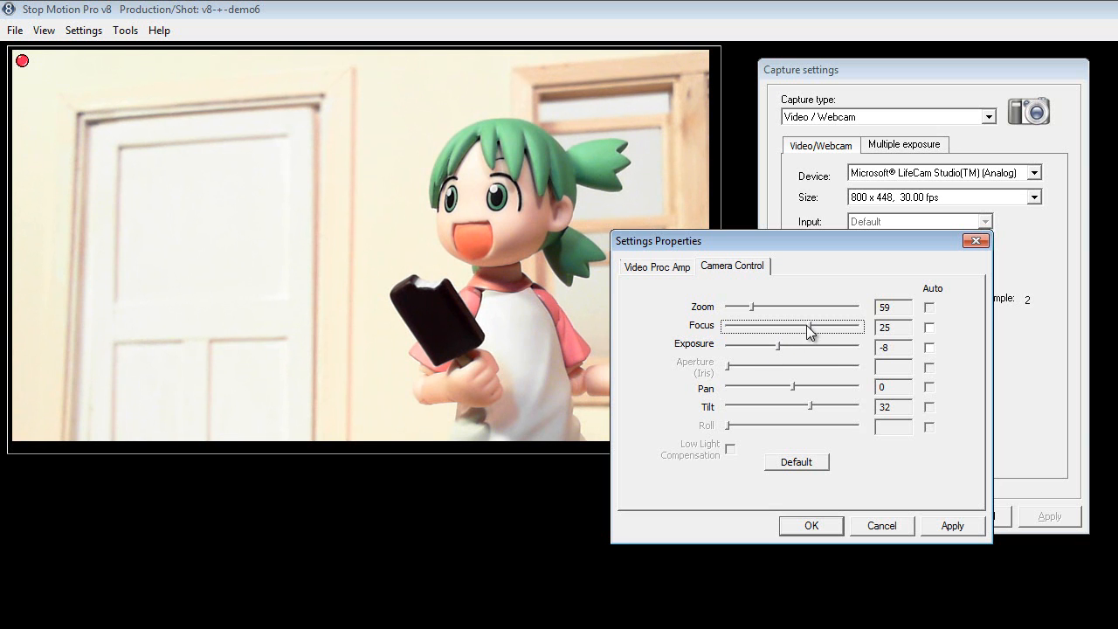
mouse_move(791, 355)
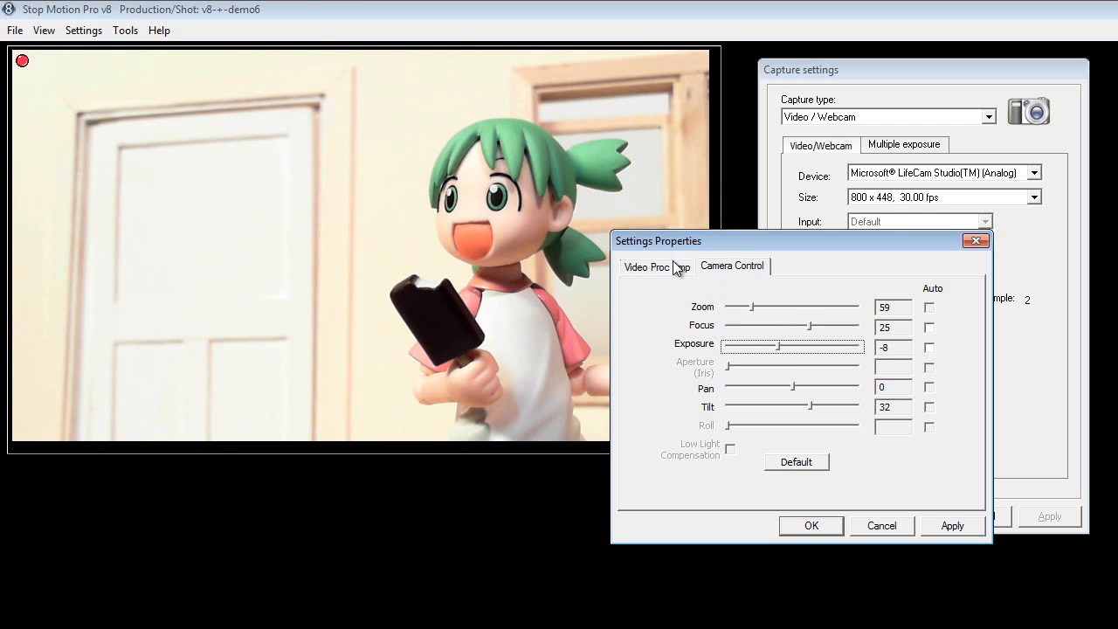
Step: Lower webcam brightness to 44 and confirm both camera and capture settings dialogs
click(656, 266)
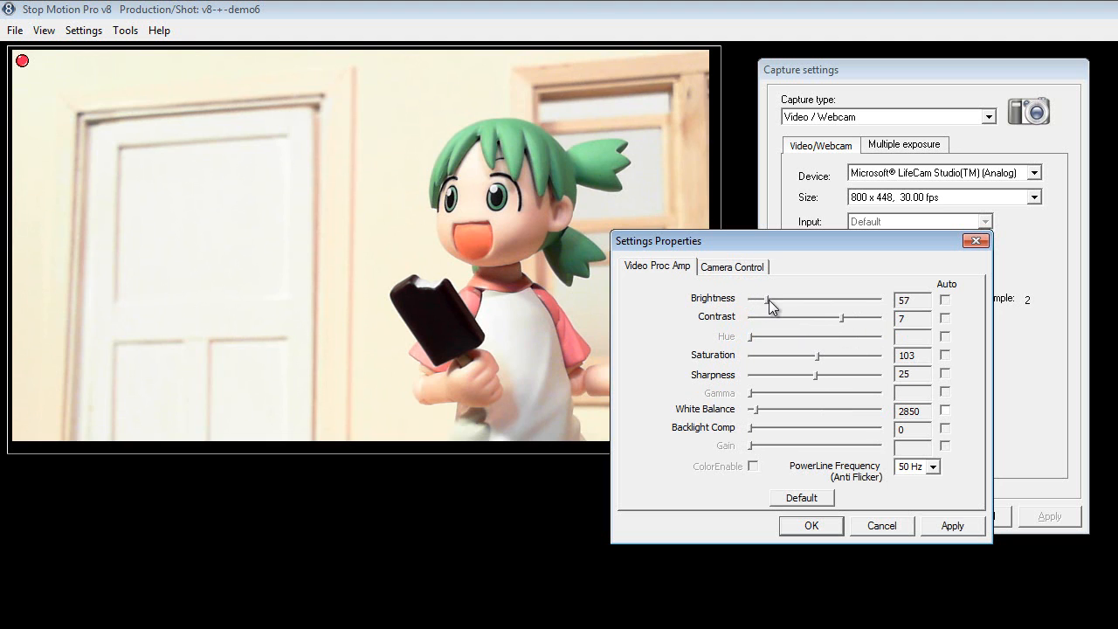
drag(769, 299, 752, 299)
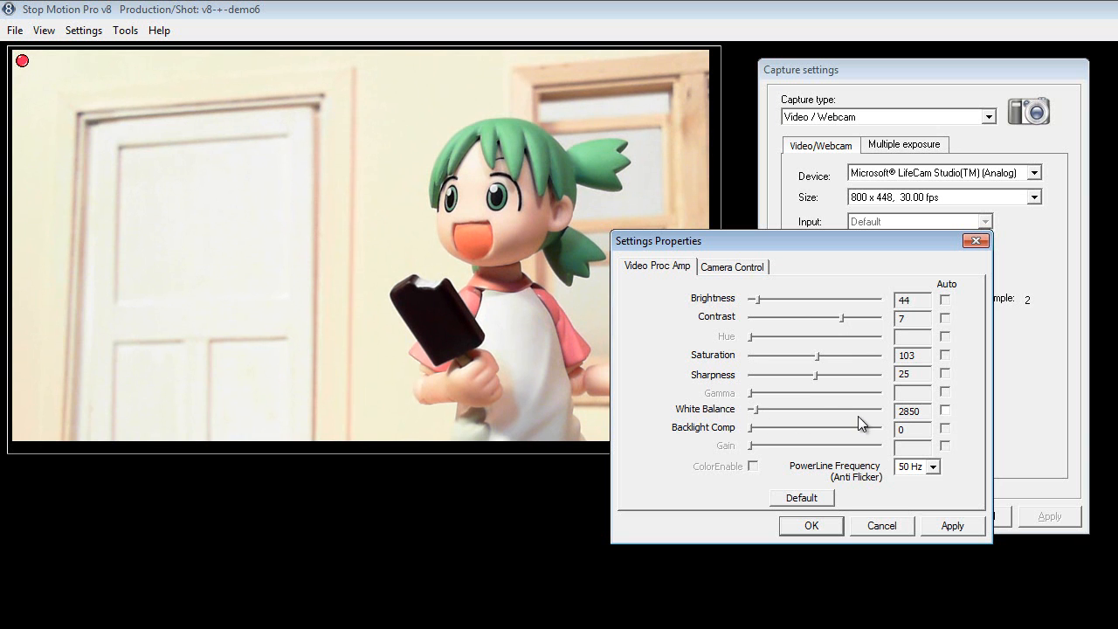
mouse_move(834, 472)
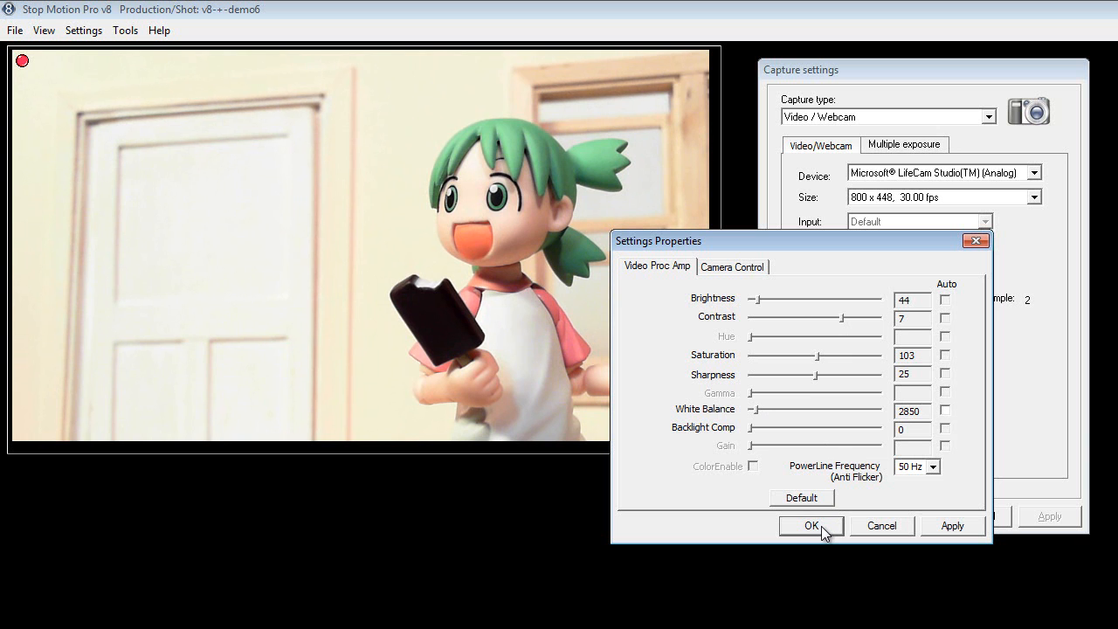
mouse_move(836, 536)
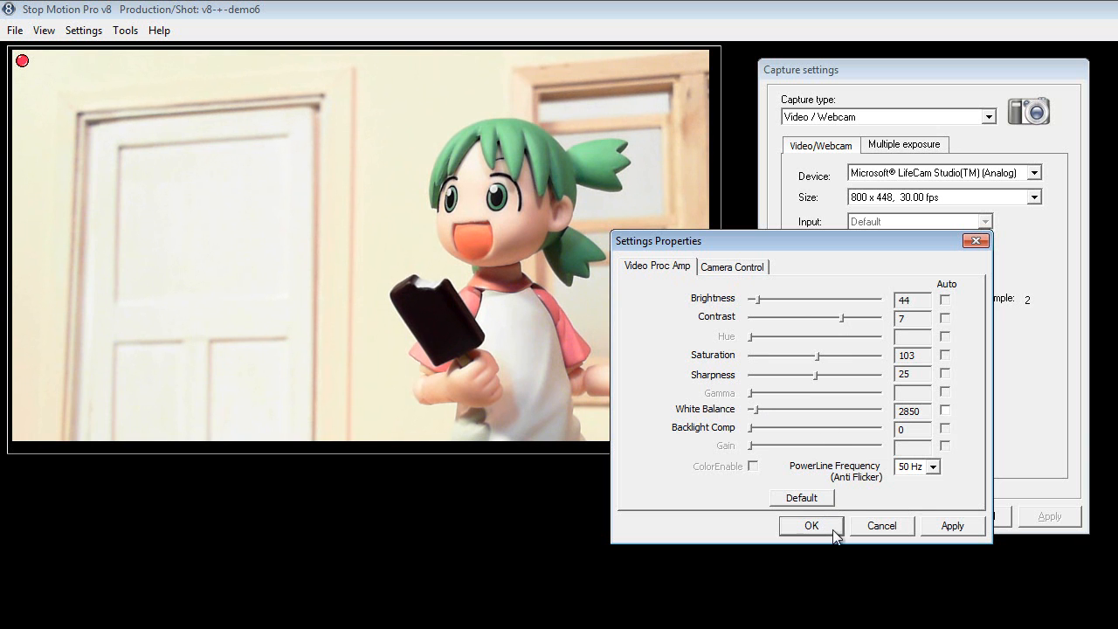
click(811, 525)
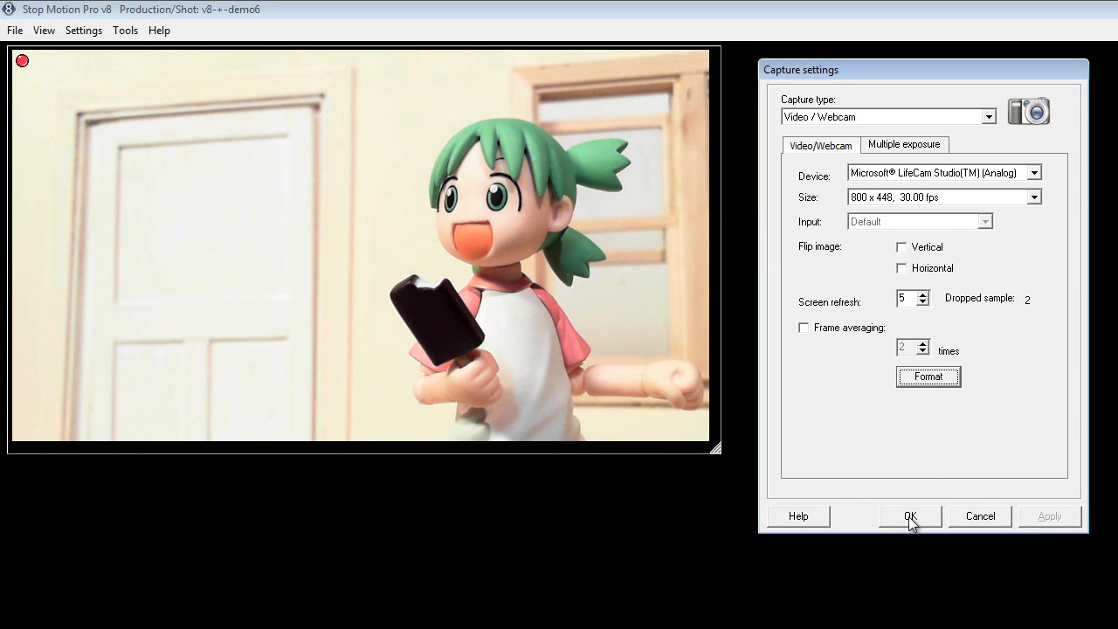
click(909, 516)
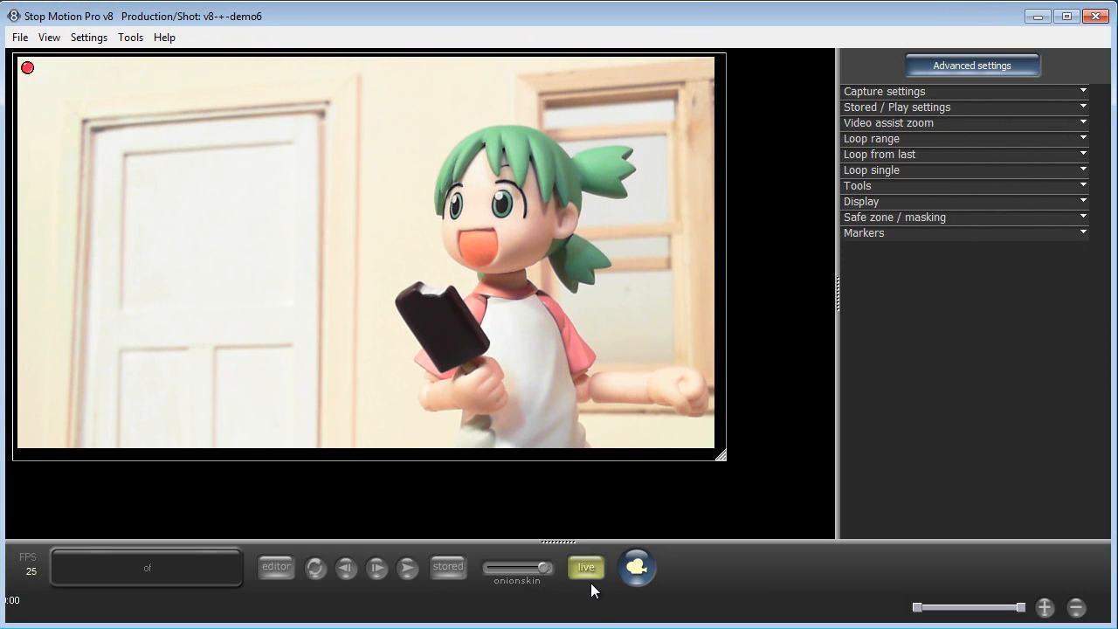
mouse_move(690, 577)
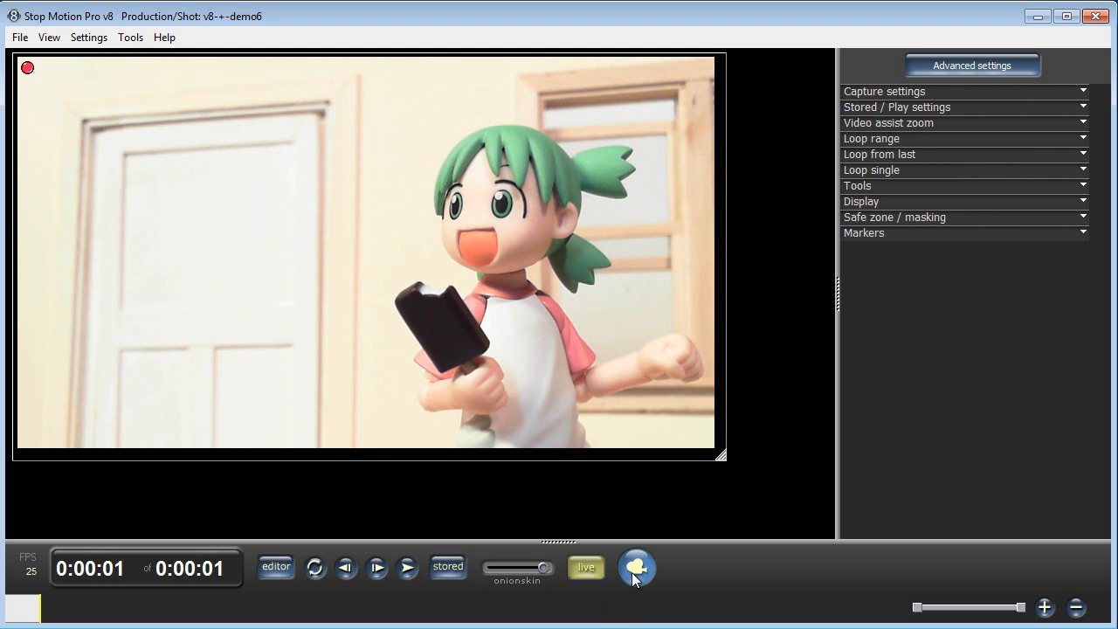
Step: Capture three frames of the figure, repositioning it between shots
click(637, 566)
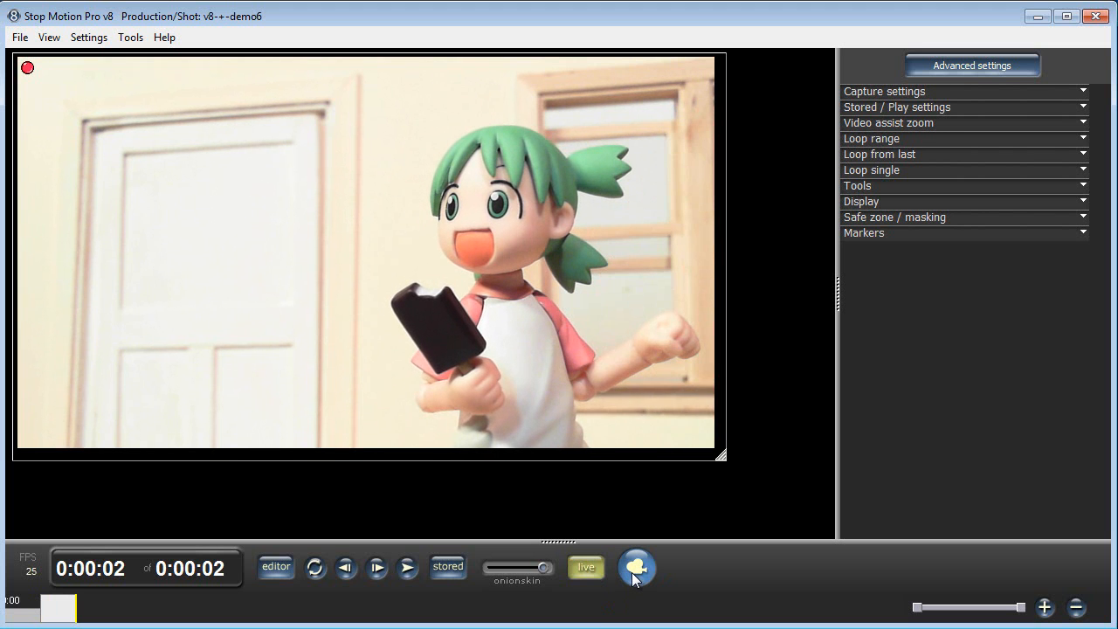
click(636, 568)
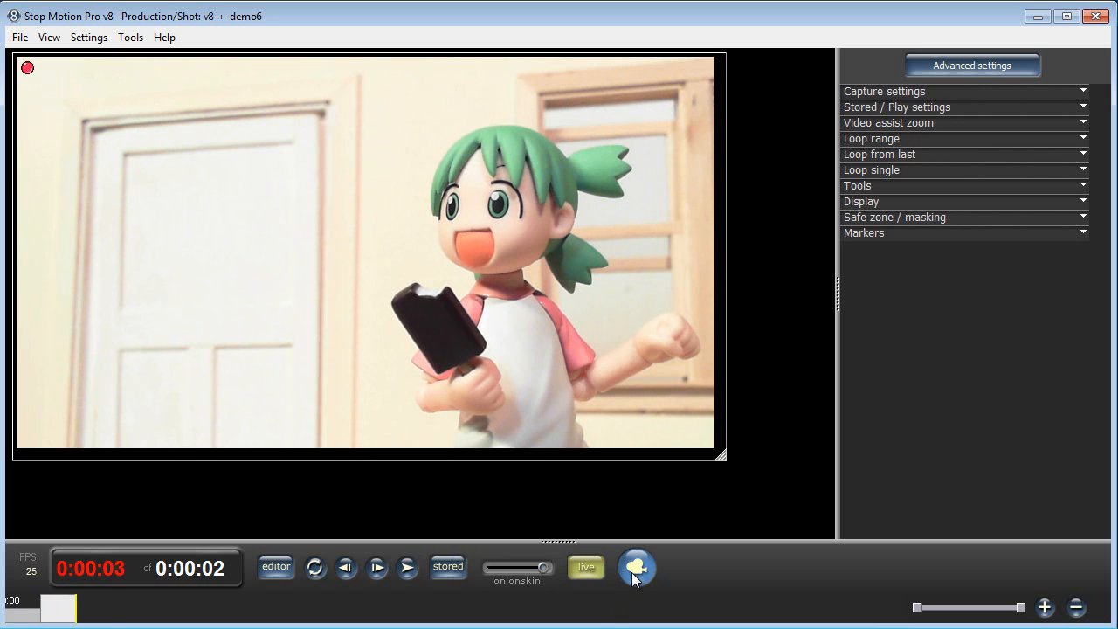
click(637, 567)
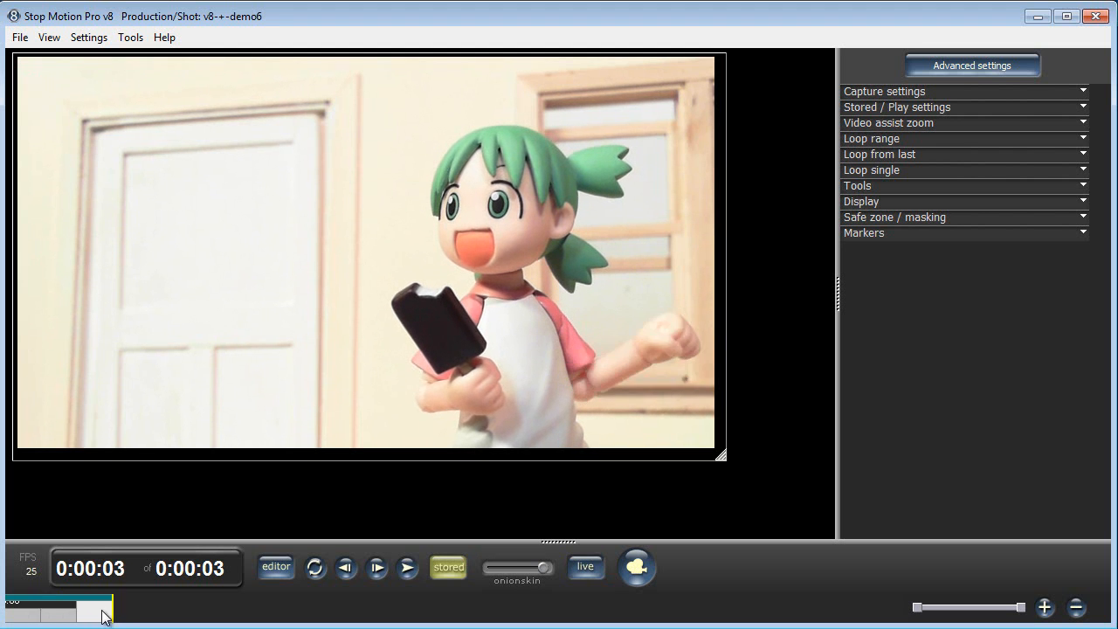
Step: Scrub through the three captured frames and play them back
drag(96, 607, 40, 607)
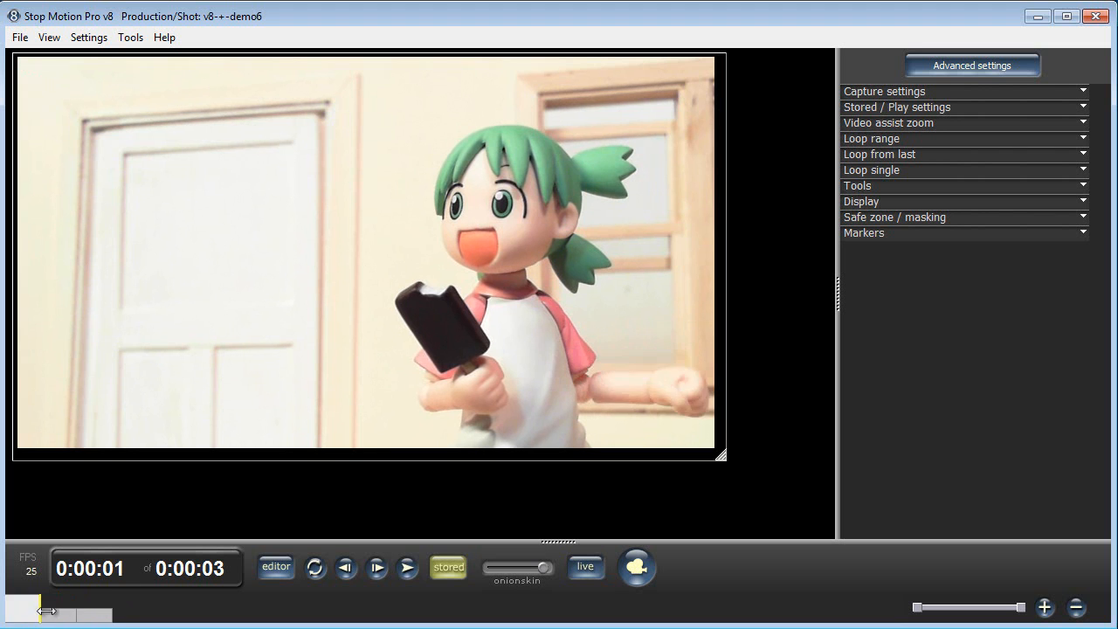
drag(42, 610, 77, 610)
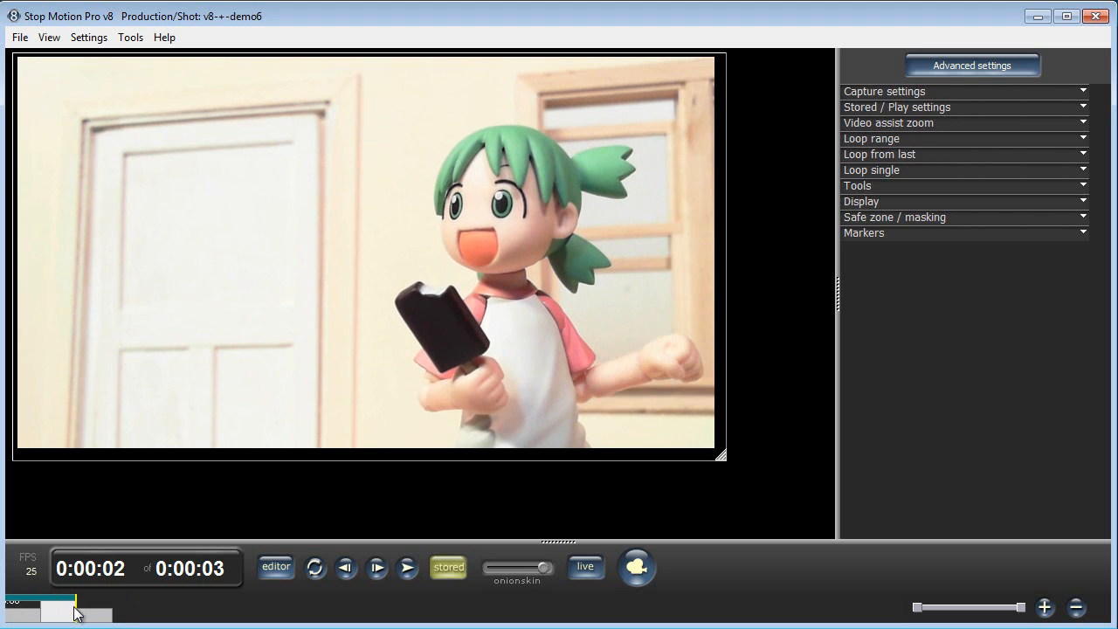
click(585, 566)
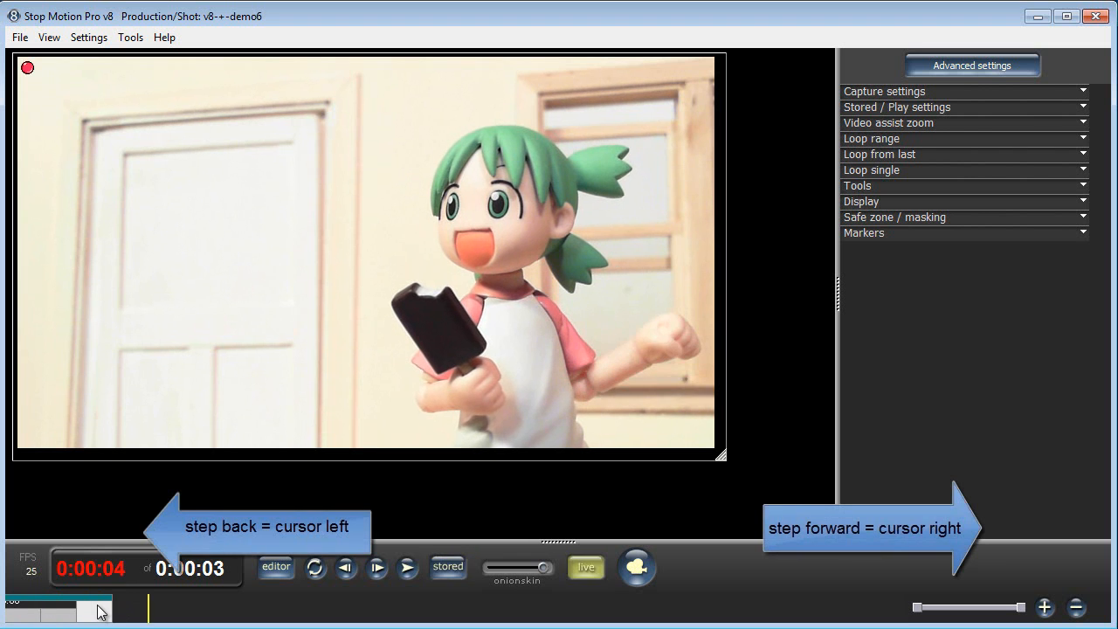
click(376, 567)
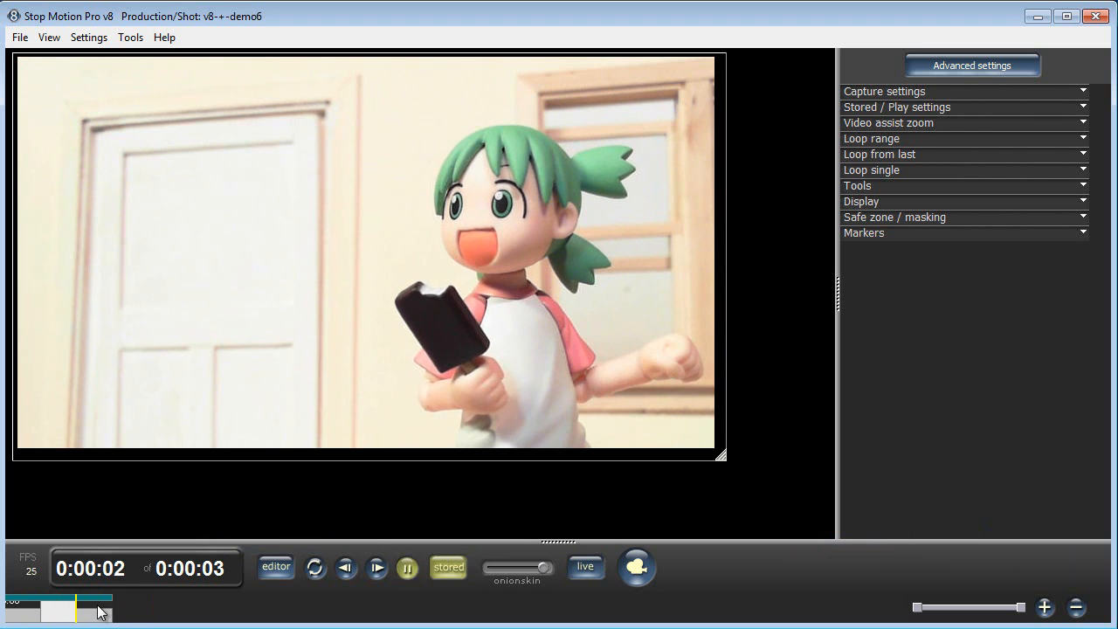
Step: Capture two more frames from live, then play back all five stored frames
click(406, 567)
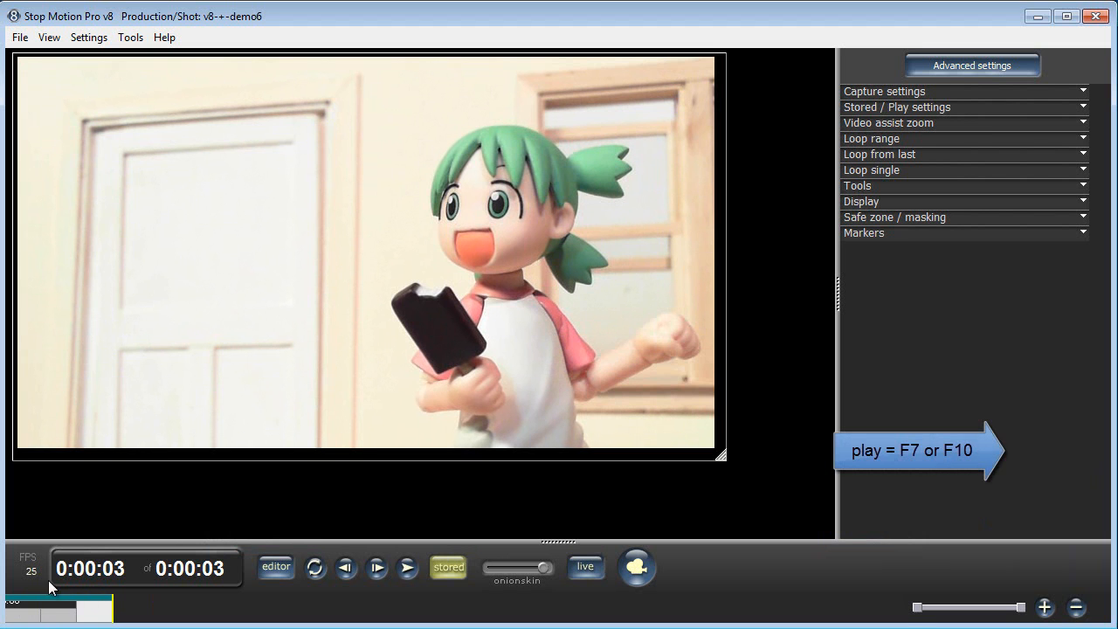
click(586, 565)
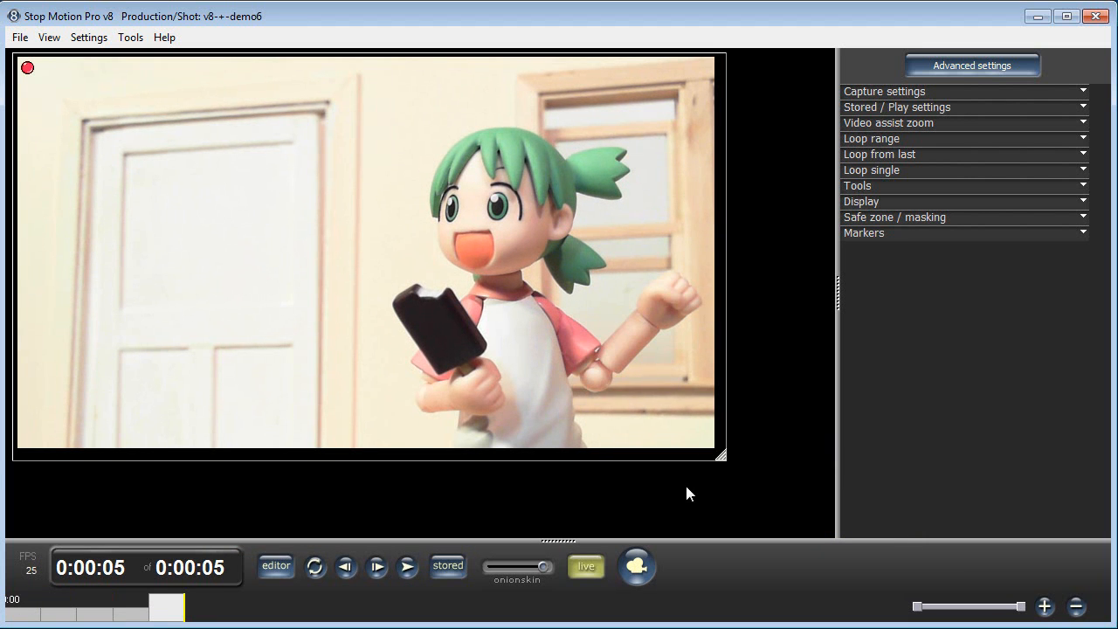
click(448, 566)
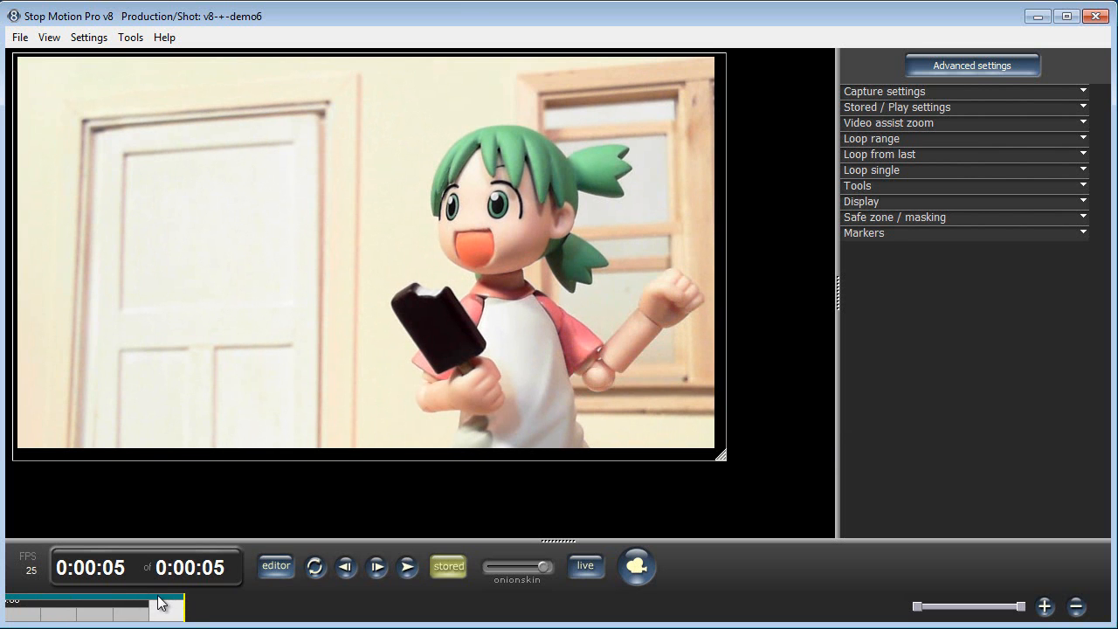
click(153, 601)
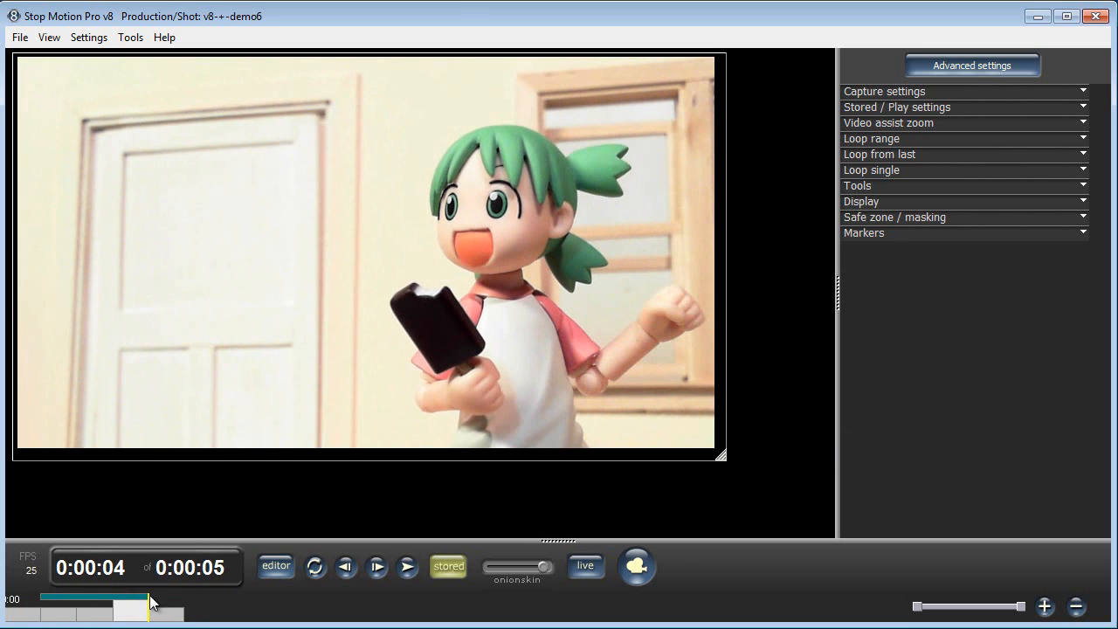